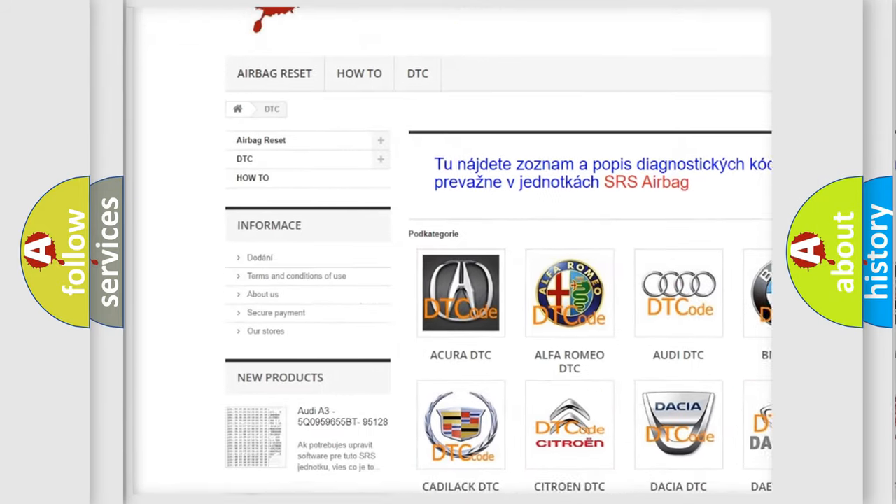
{"action": "scroll", "scroll_direction": "down", "scroll_amount": 3}
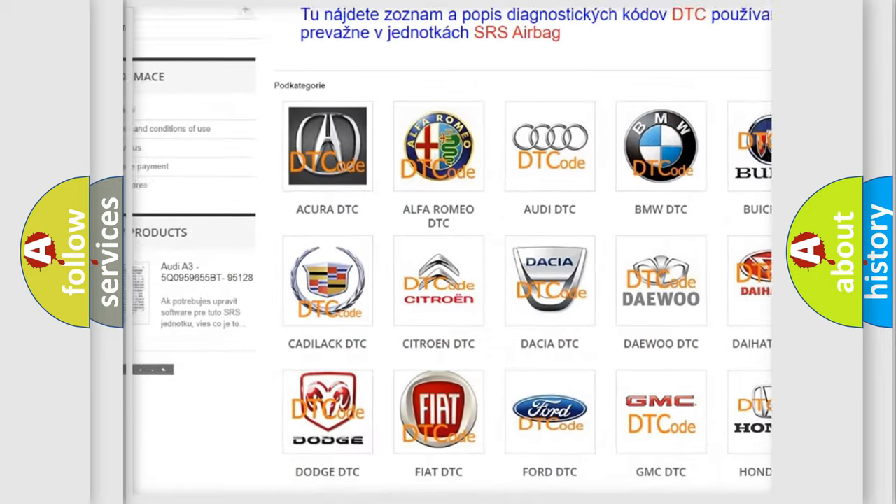
{"action": "scroll", "scroll_direction": "down", "scroll_amount": 3}
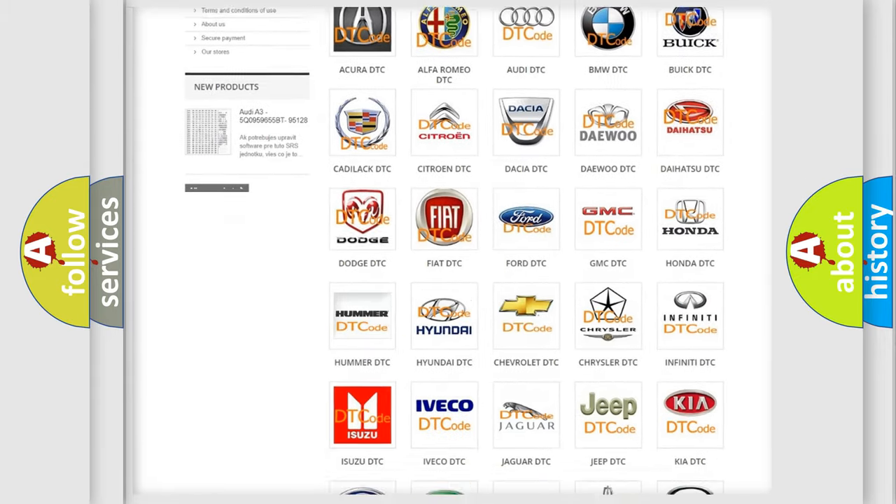
{"action": "scroll", "scroll_direction": "down", "scroll_amount": 3}
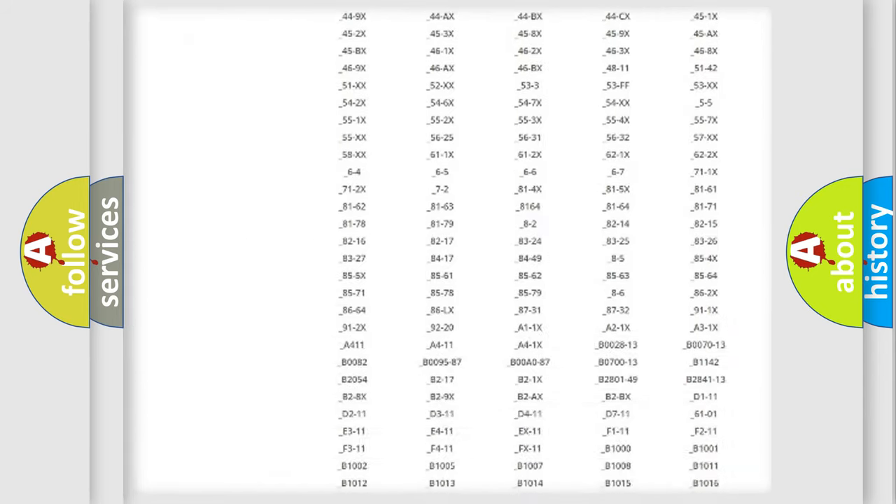
{"action": "scroll", "scroll_direction": "down", "scroll_amount": 3}
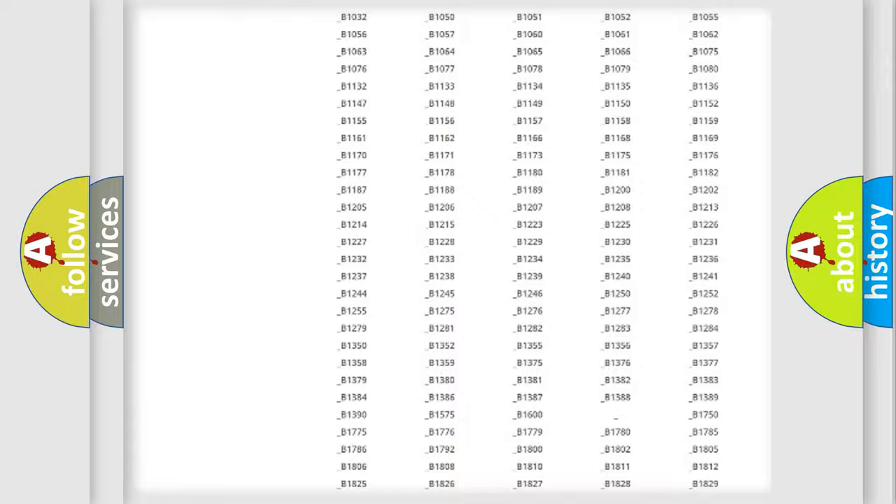